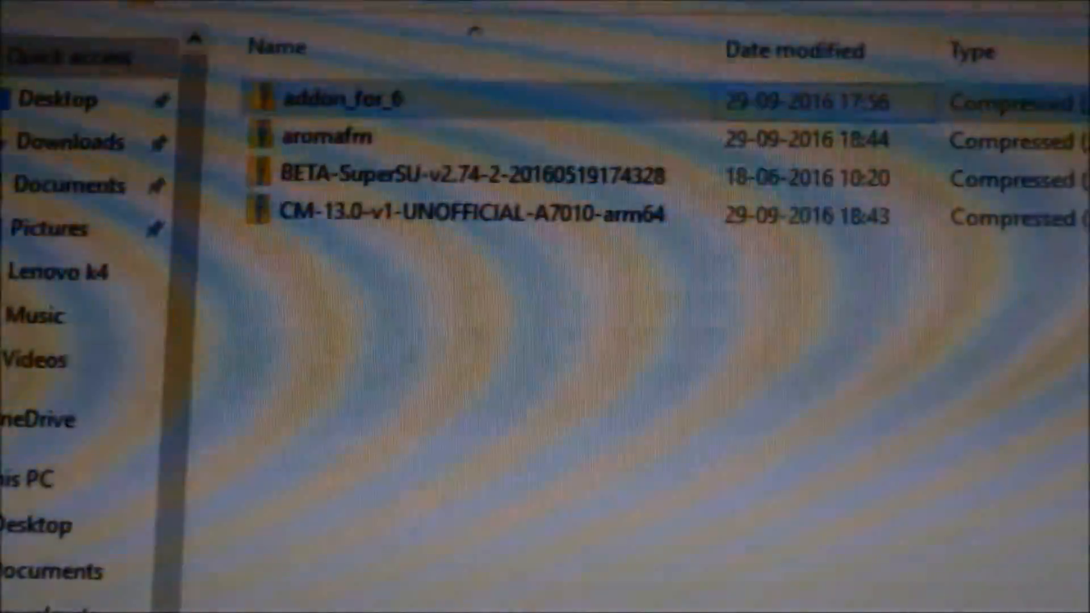
mouse_move(633, 222)
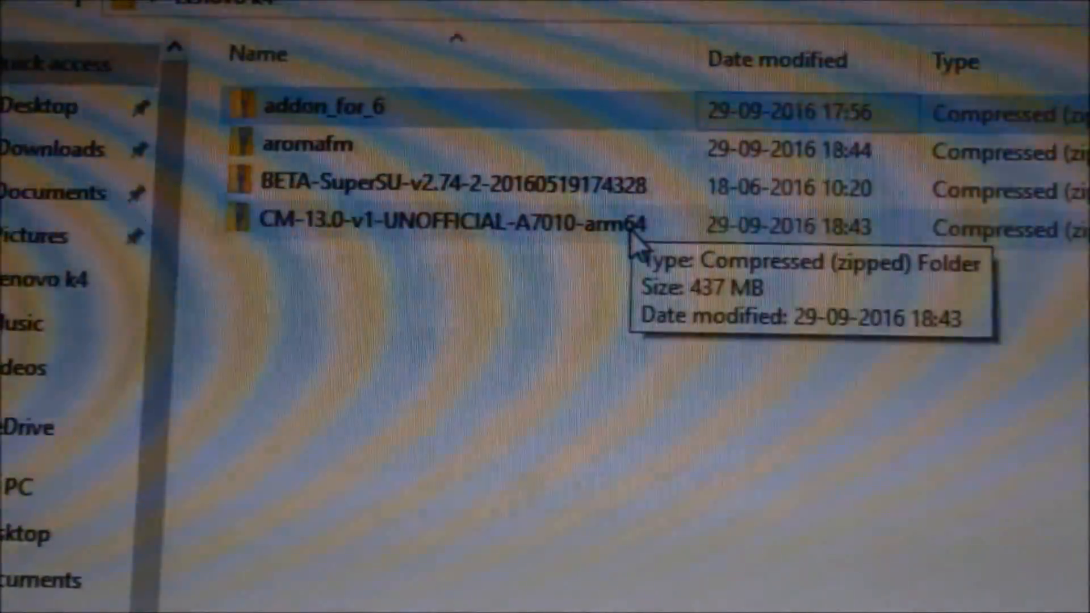
Select the CM-13.0-v1-UNOFFICIAL-A7010-arm64 zip and bring up its context menu
left_click(452, 216)
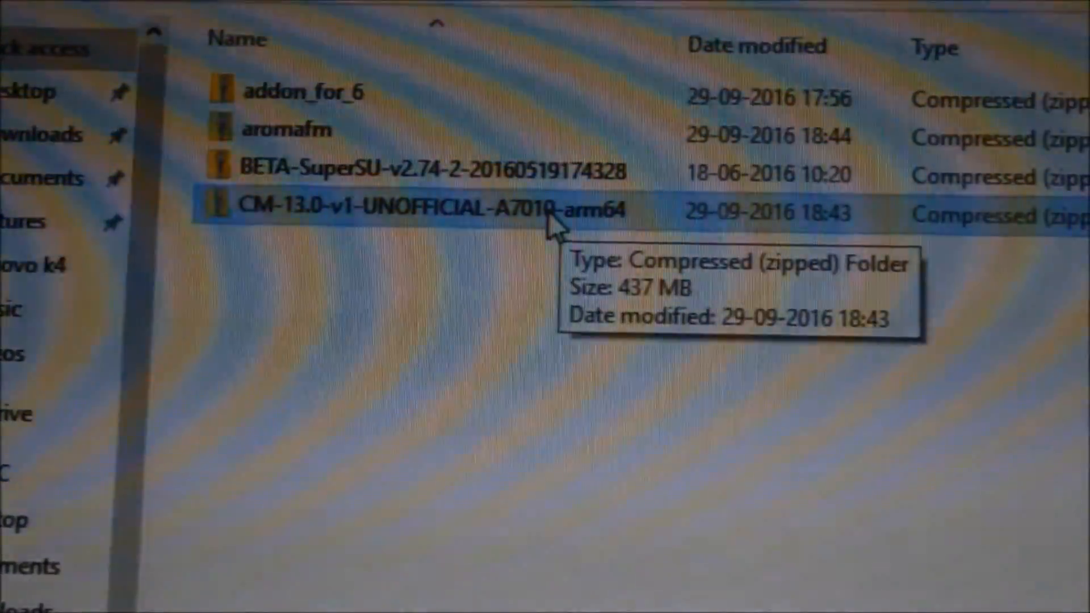
right_click(418, 212)
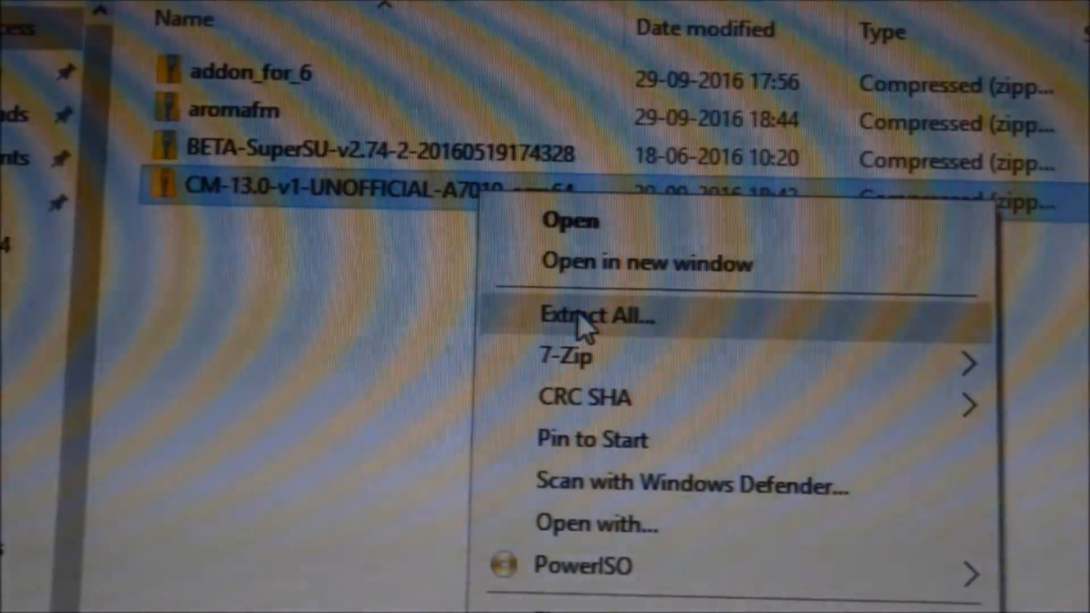
Extract All from the CM-13.0 zip into a CM-13.0-v1-UNOFFICIAL-A7010-arm64 folder
left_click(595, 314)
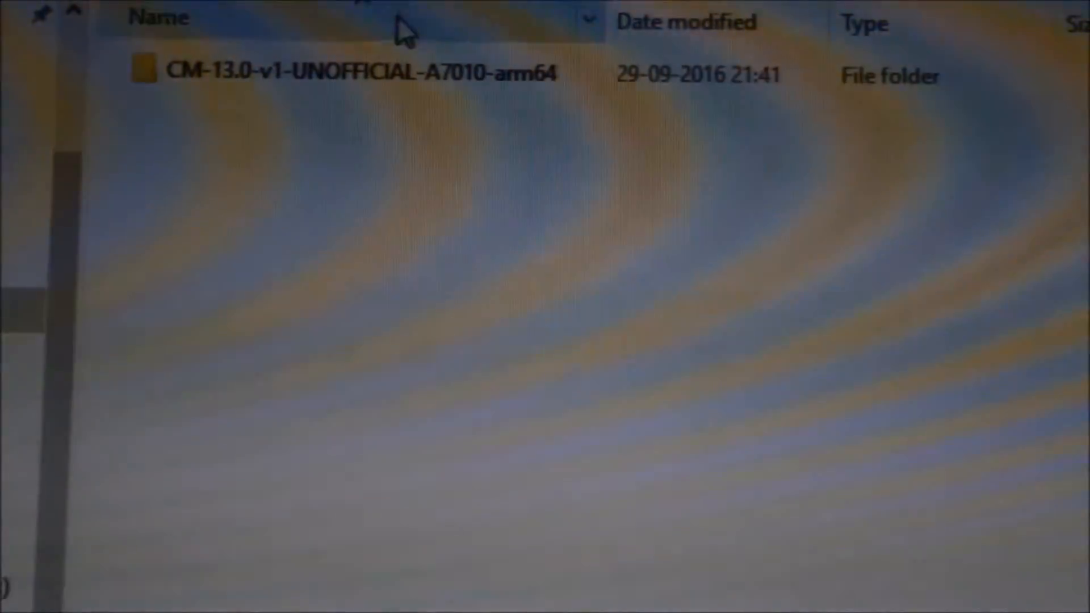
Open drive (I:) to list its Android, Backup and Titanium Backup folders
double_click(362, 74)
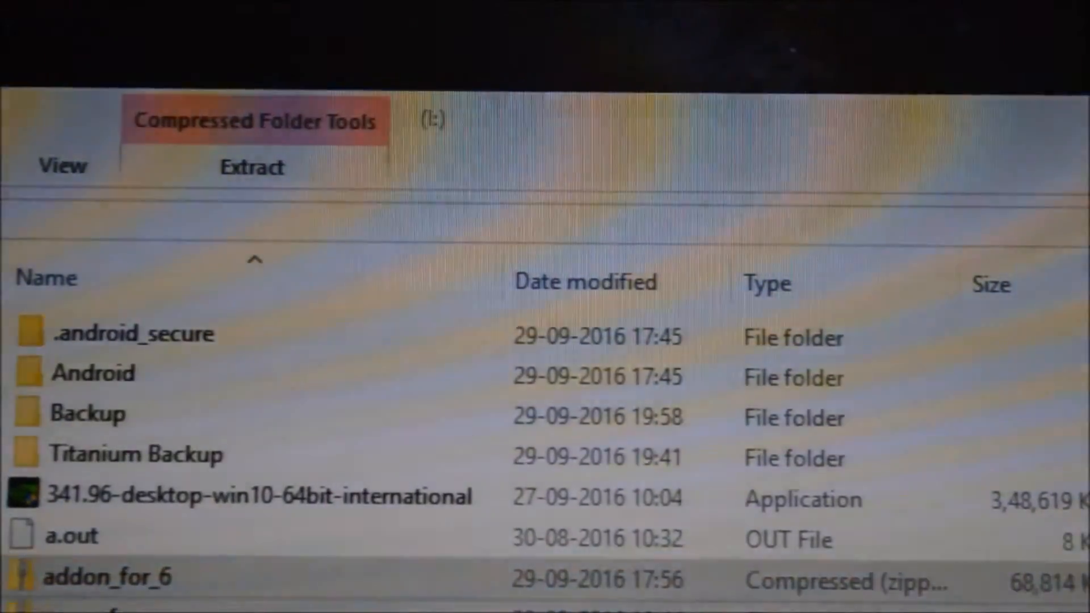
Refresh drive (I:) so the Lenovo k4 folder and CM-13.0 zip appear
right_click(104, 577)
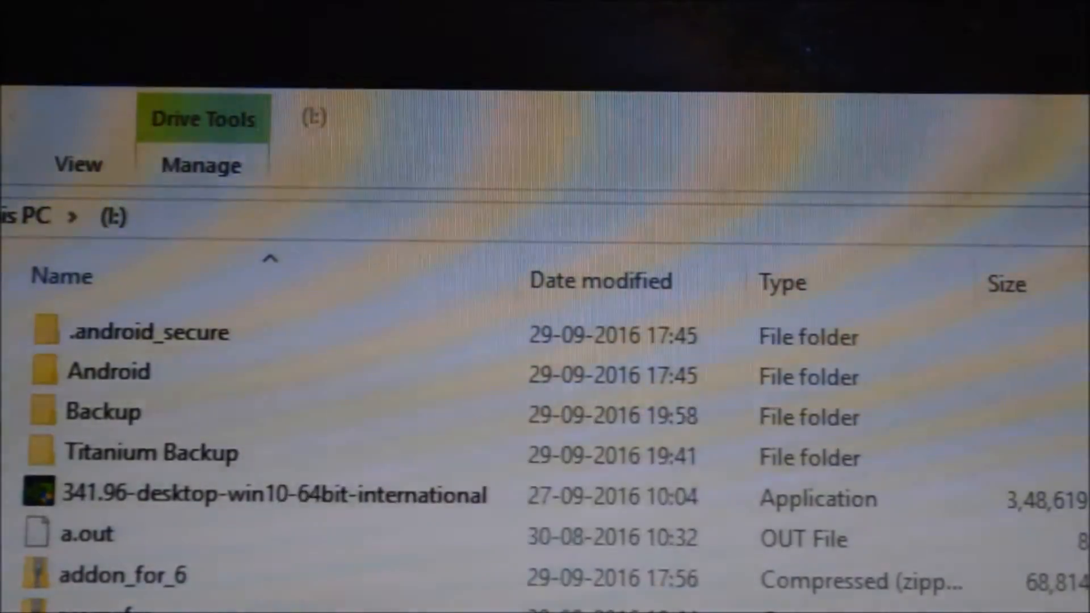
right_click(279, 493)
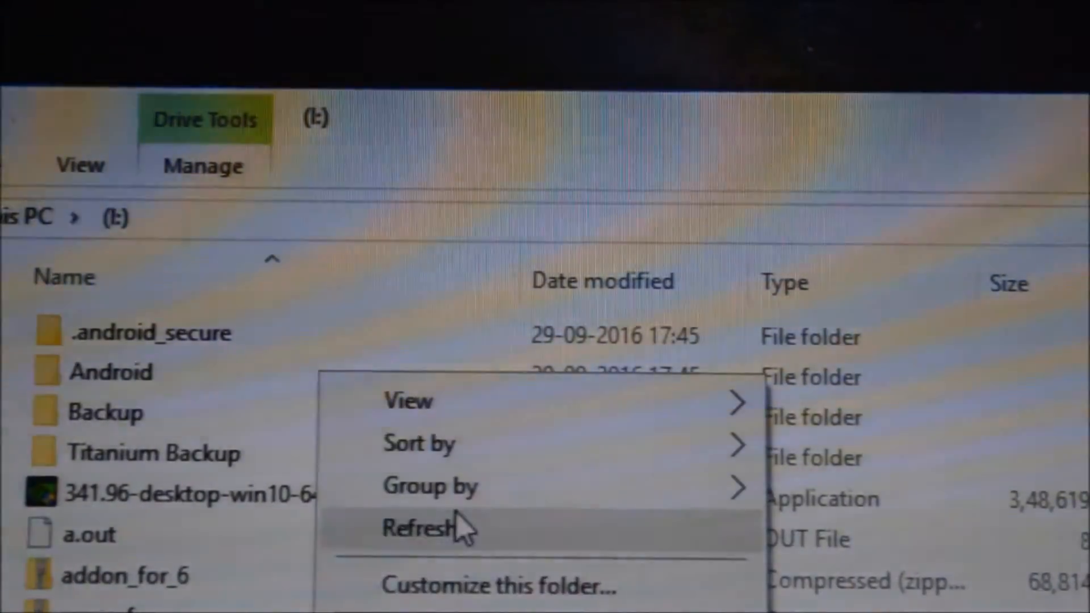
left_click(418, 527)
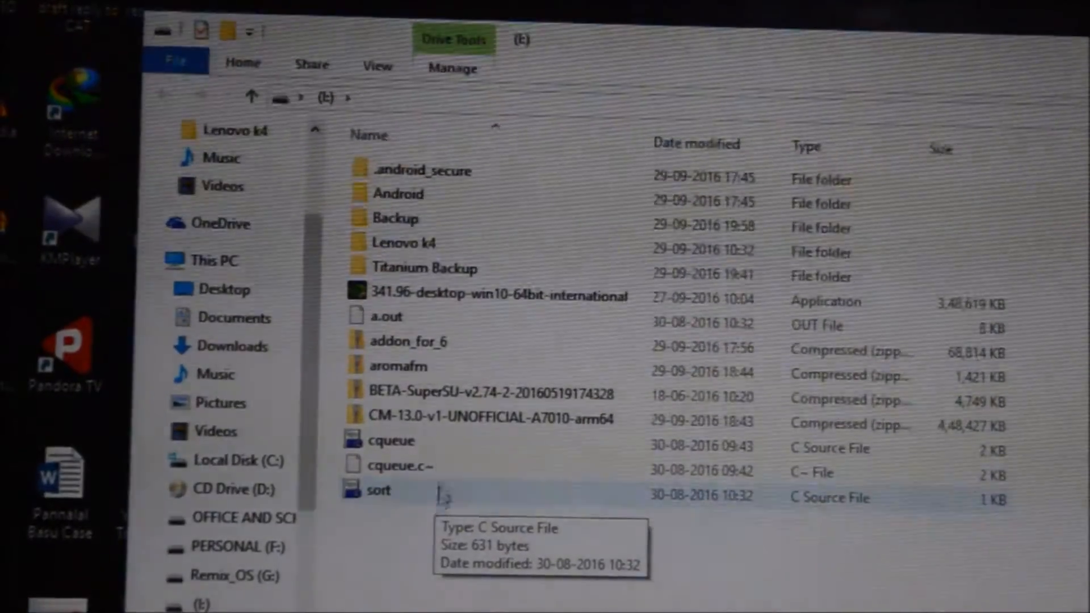
left_click(410, 245)
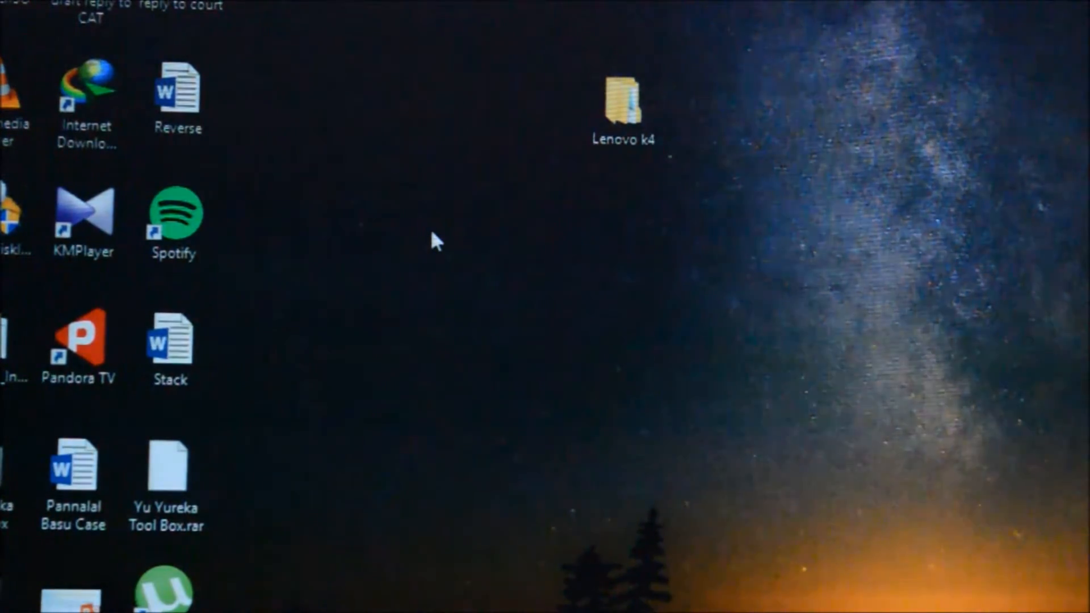
mouse_move(414, 235)
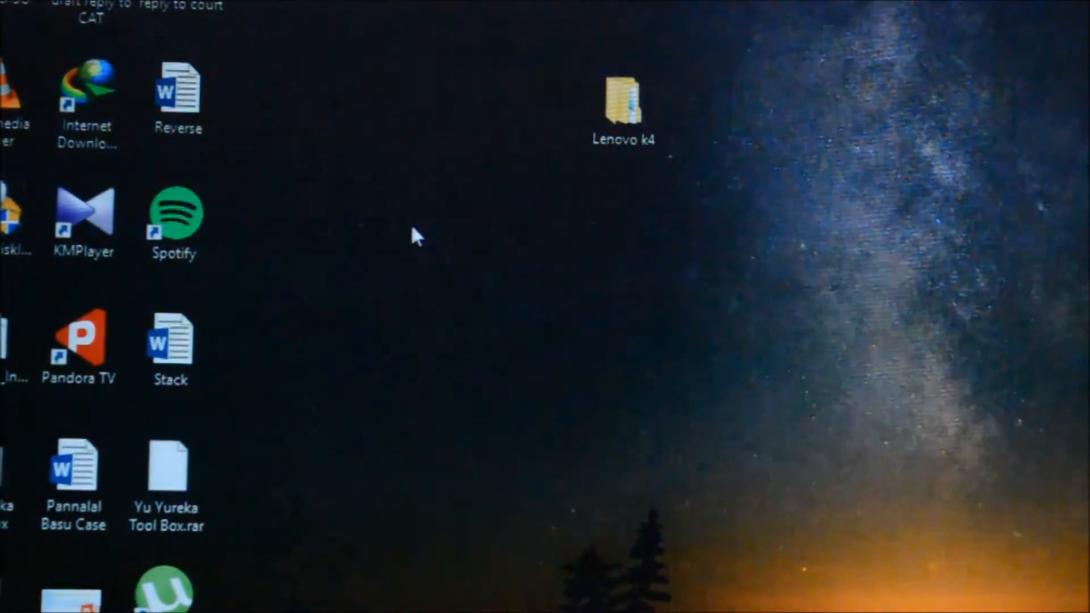
mouse_move(358, 211)
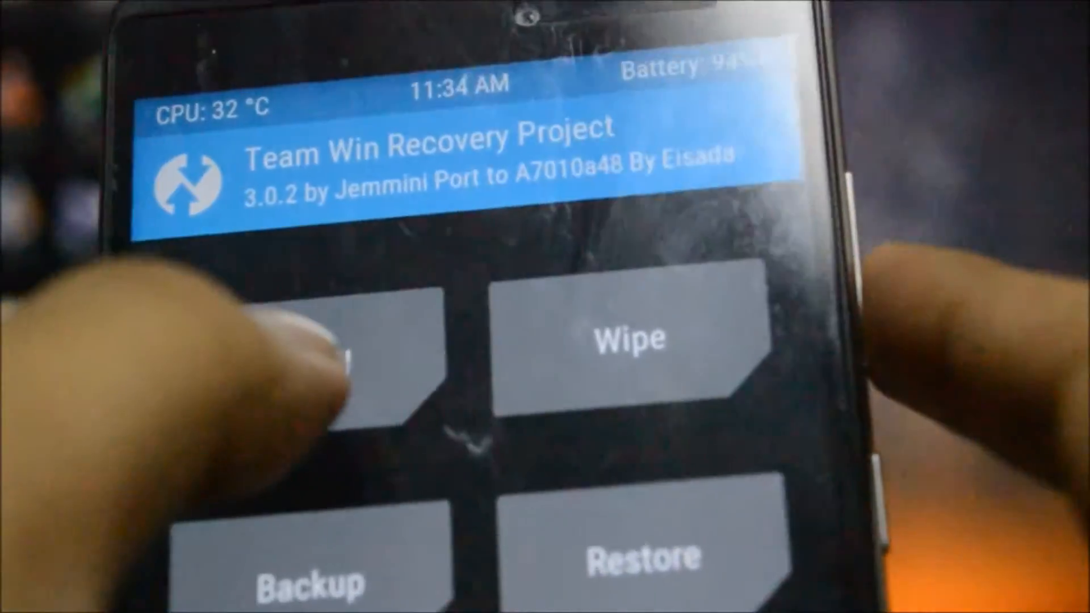
Flash aromafilemanager.zip from /usbotg/Lenovo k4 to launch Aroma File Manager
left_click(313, 341)
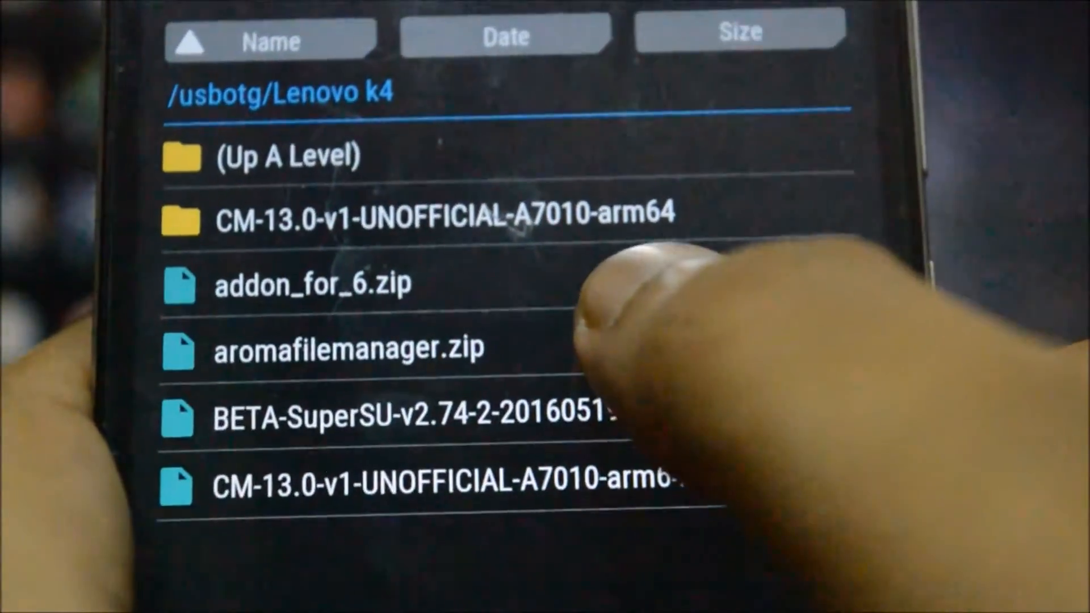
left_click(349, 350)
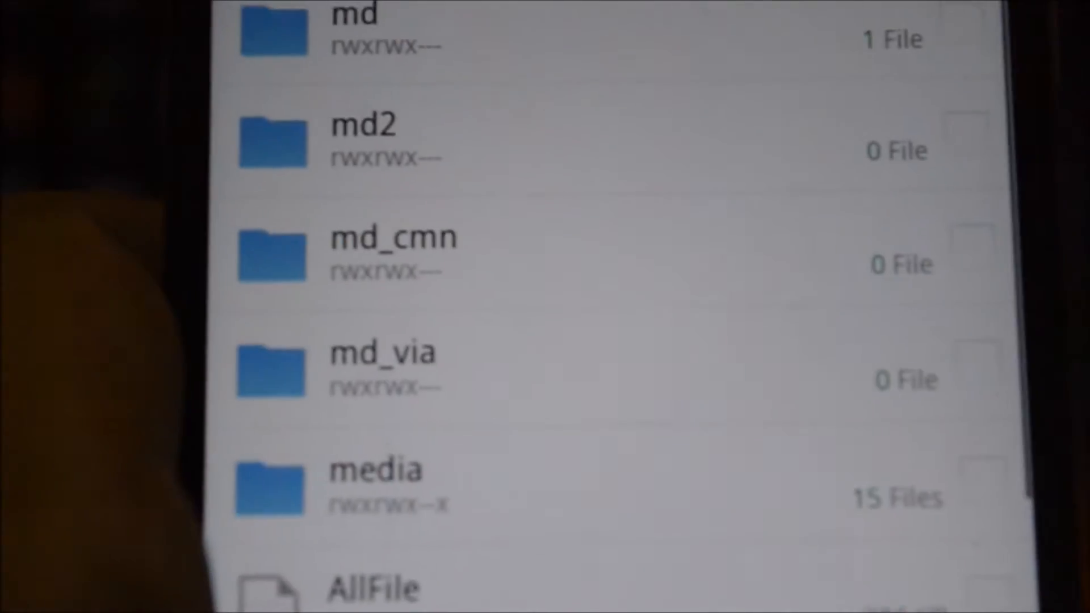
Delete the 12 marked items, including the md folders, confirming with Yes
scroll("down", 3)
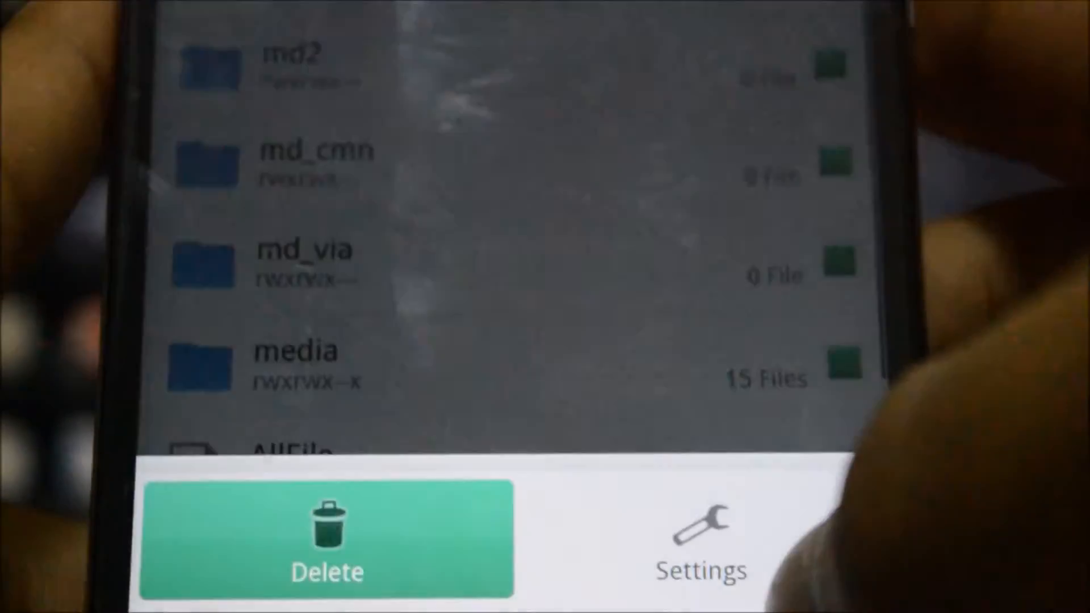
left_click(325, 542)
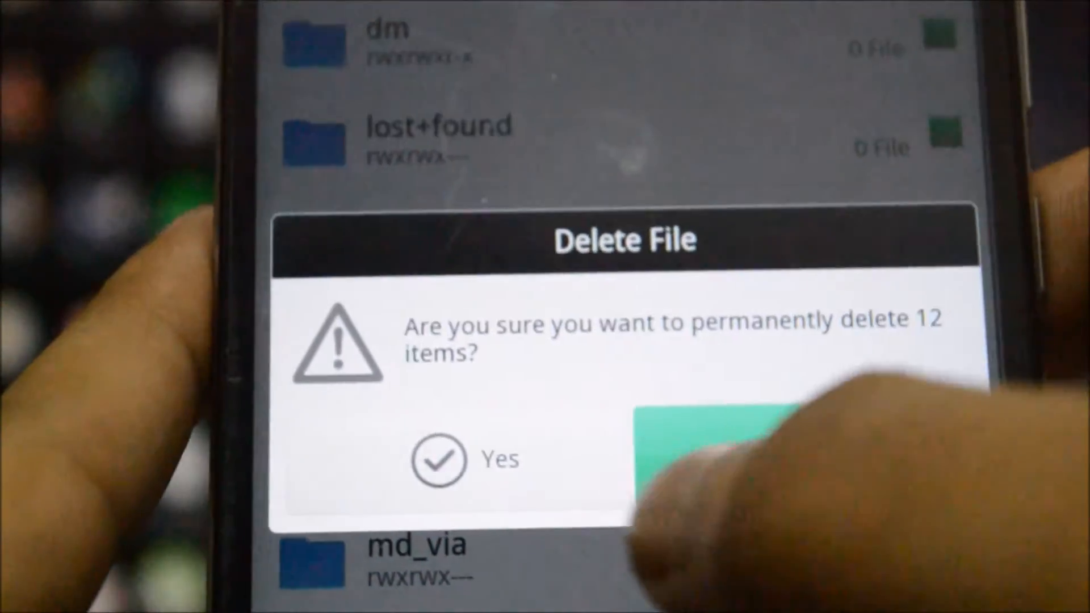
left_click(710, 452)
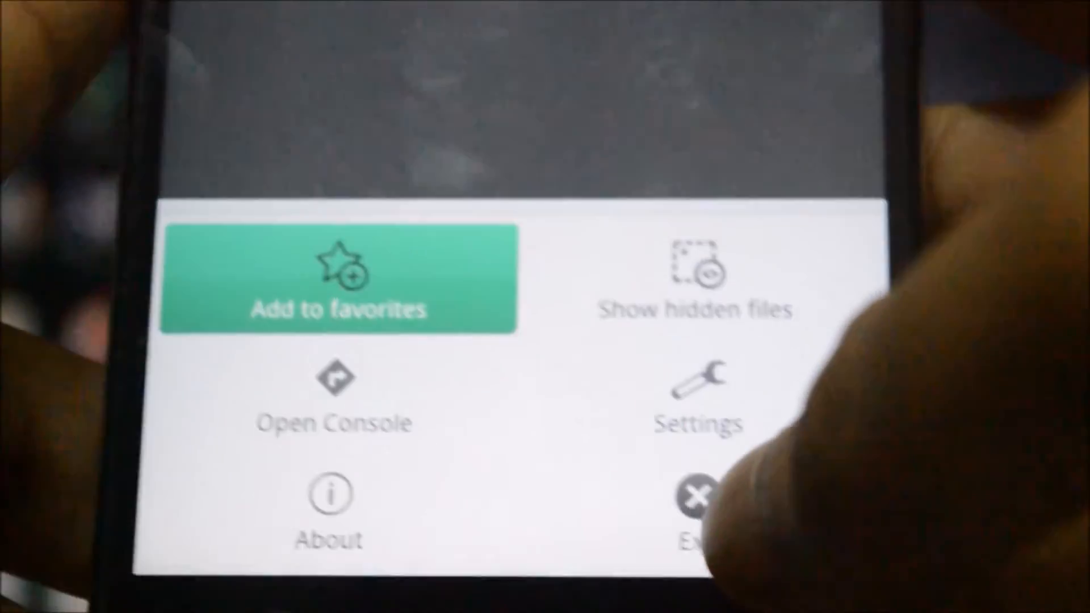
left_click(696, 501)
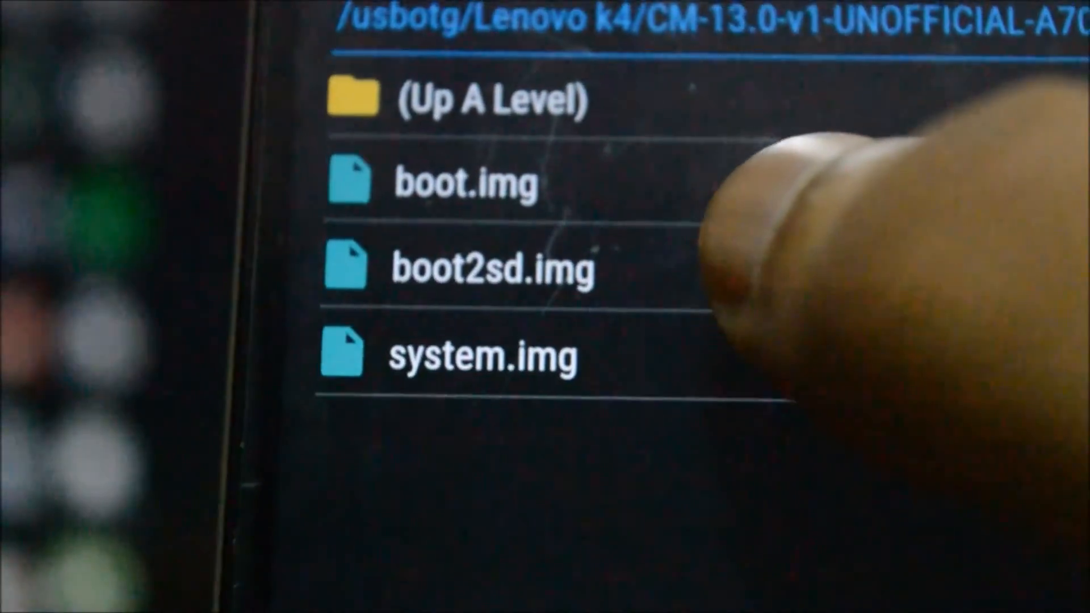
Flash the CM-13.0 boot.img and system.img from usbotg, then reboot
left_click(493, 267)
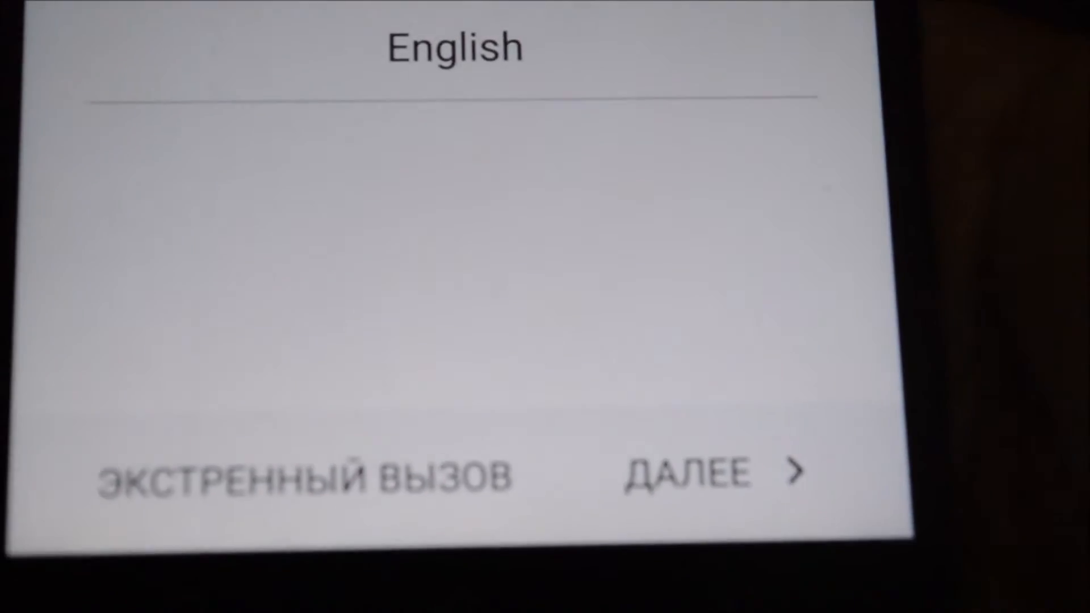
Pass the English language screen and connect to the secured Wi-Fi network with its password
left_click(702, 474)
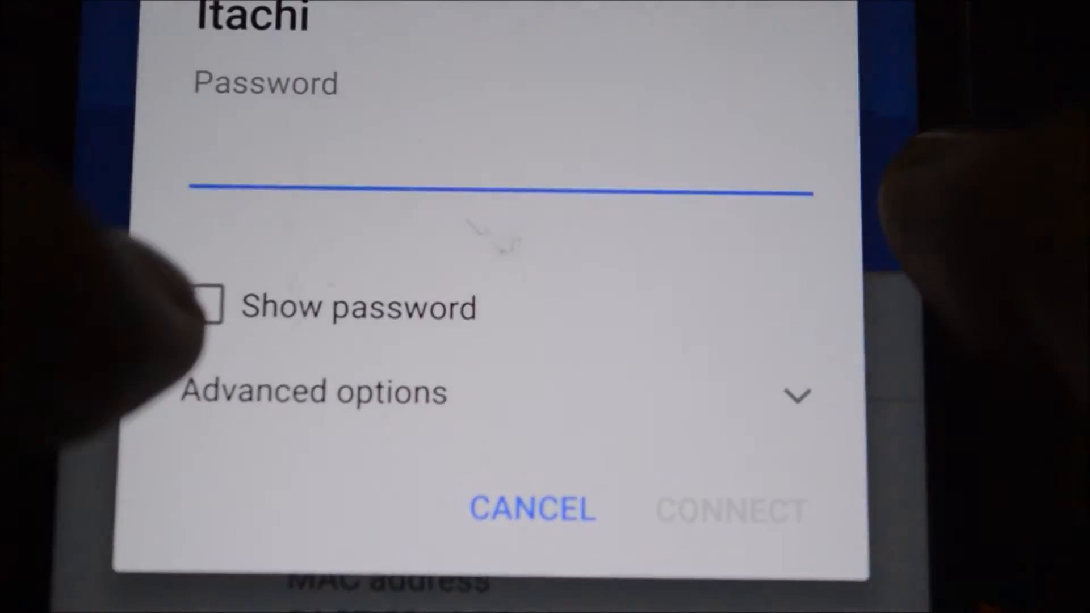
left_click(728, 507)
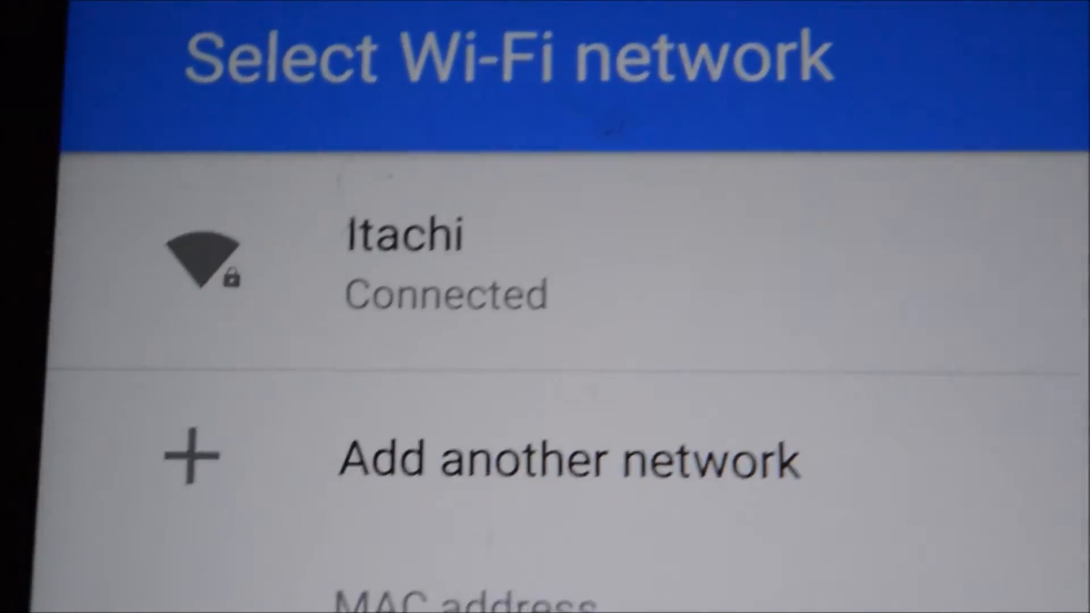